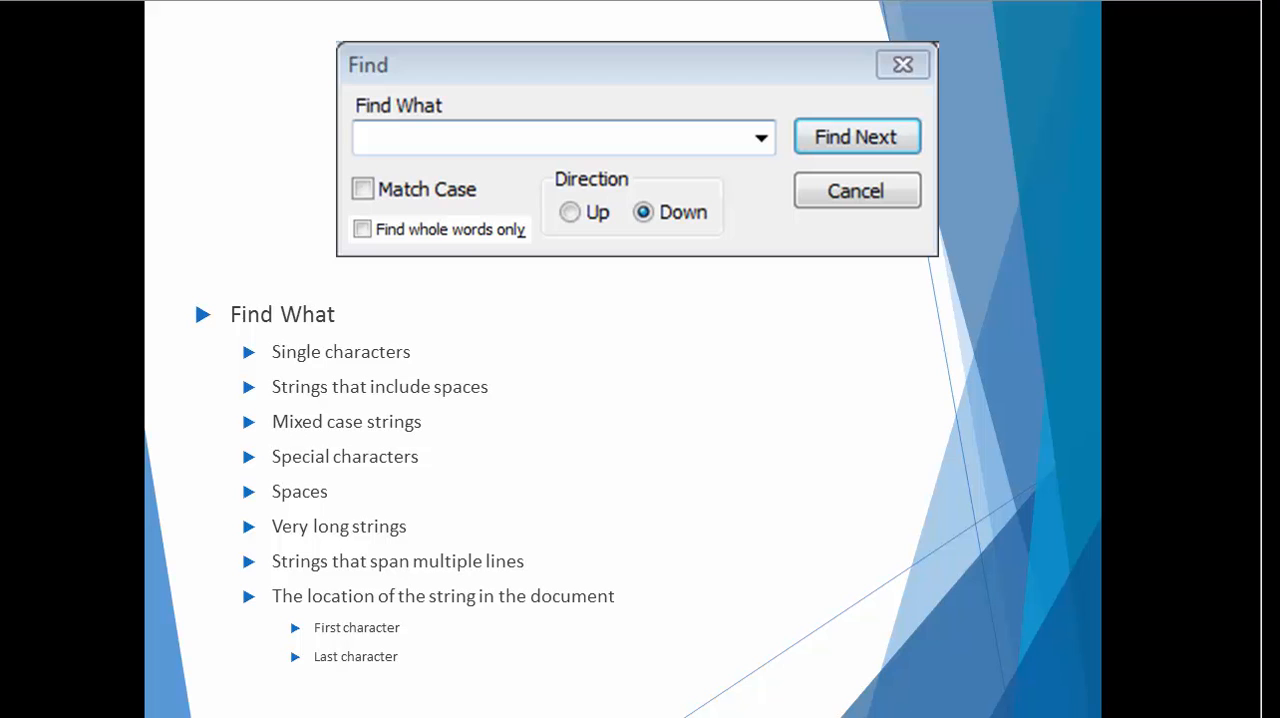
- Add a 'Tool bar buttons' item with Add, Insert and Delete nested beneath it
{"action": "left_click", "coordinate": [900, 64]}
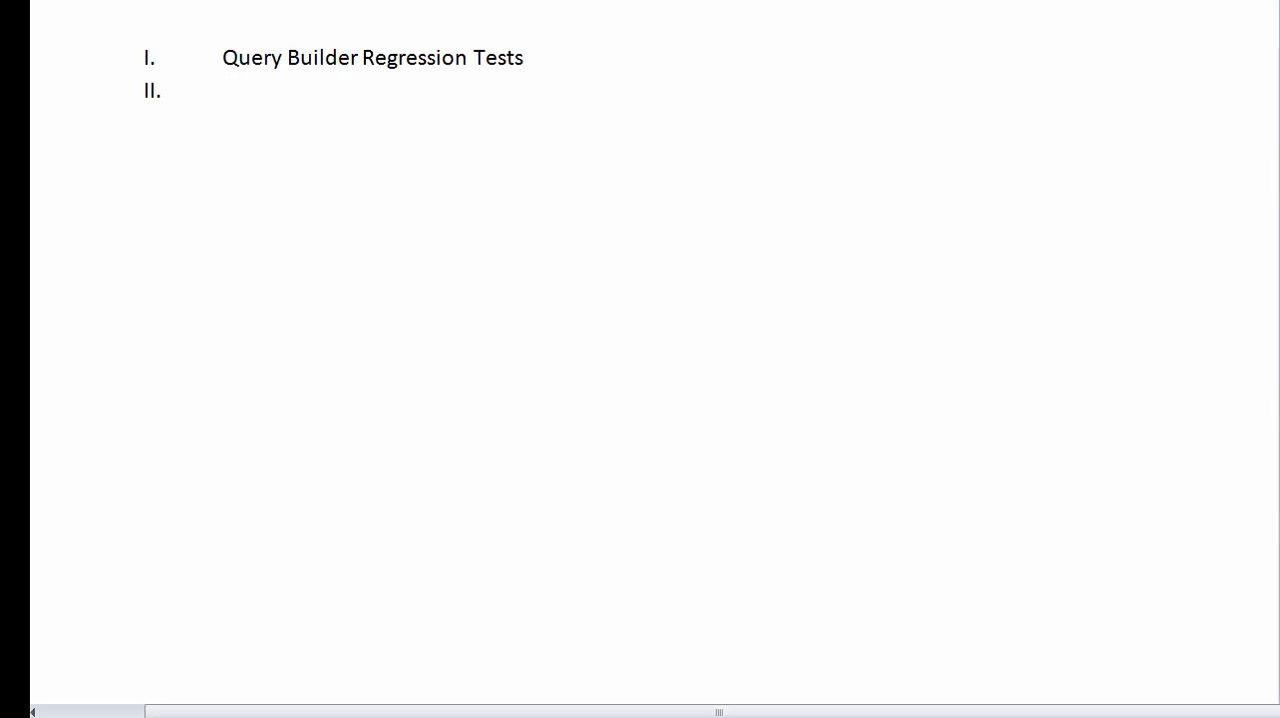
{"action": "type", "text": "Tool bar buttons"}
{"action": "type", "text": "Delete"}
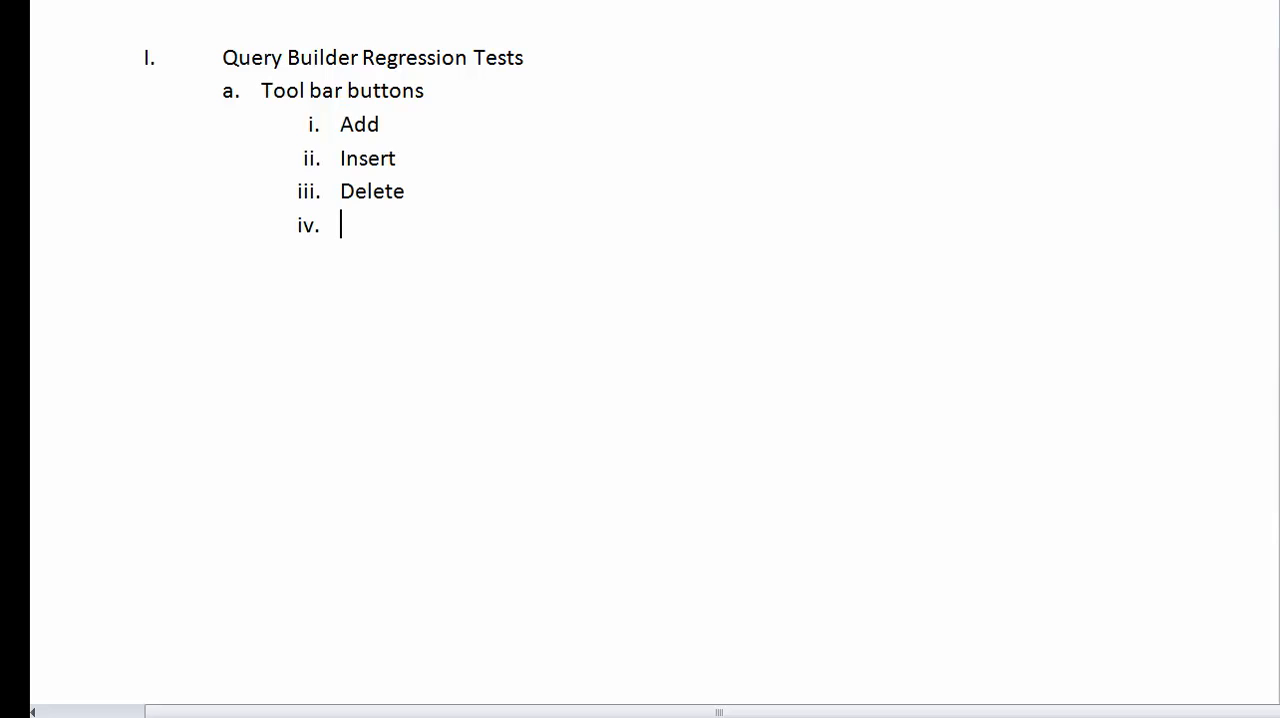
- Add 'Context menu' with nested Insert (And, Or, Condition, Boolean expression) and Delete items
{"action": "key", "text": "shift+Tab"}
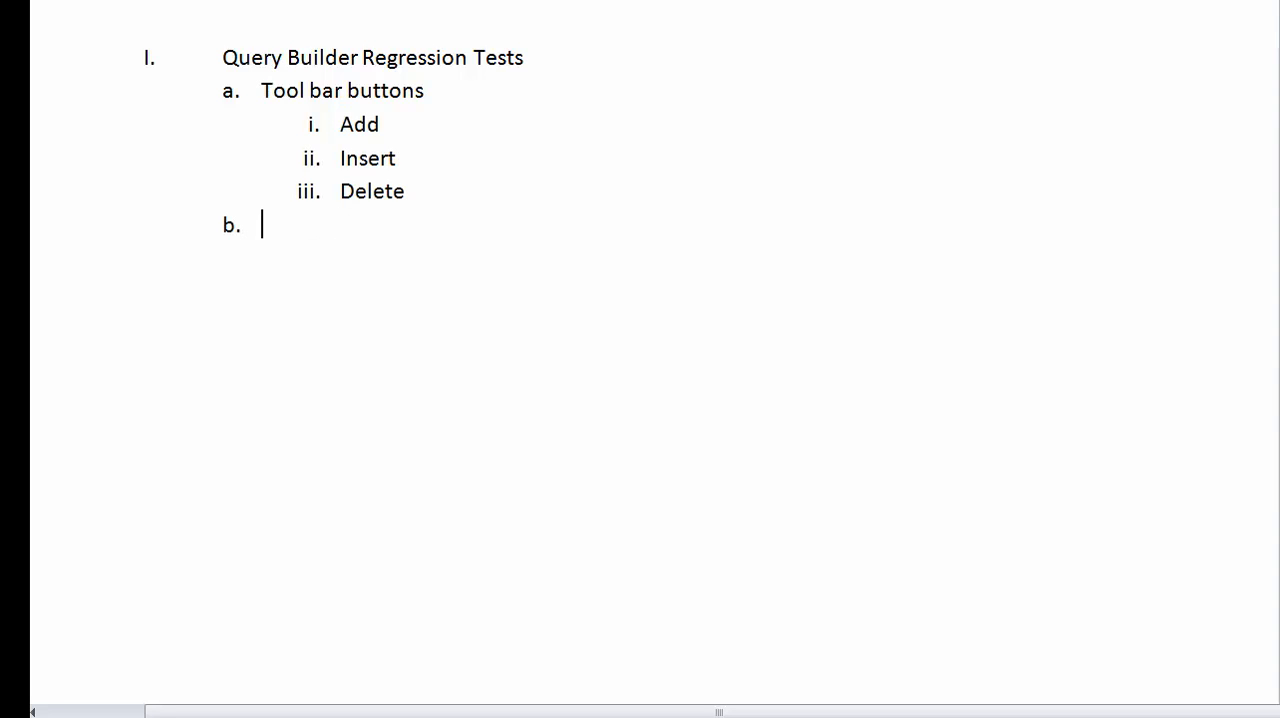
{"action": "type", "text": "Context menu"}
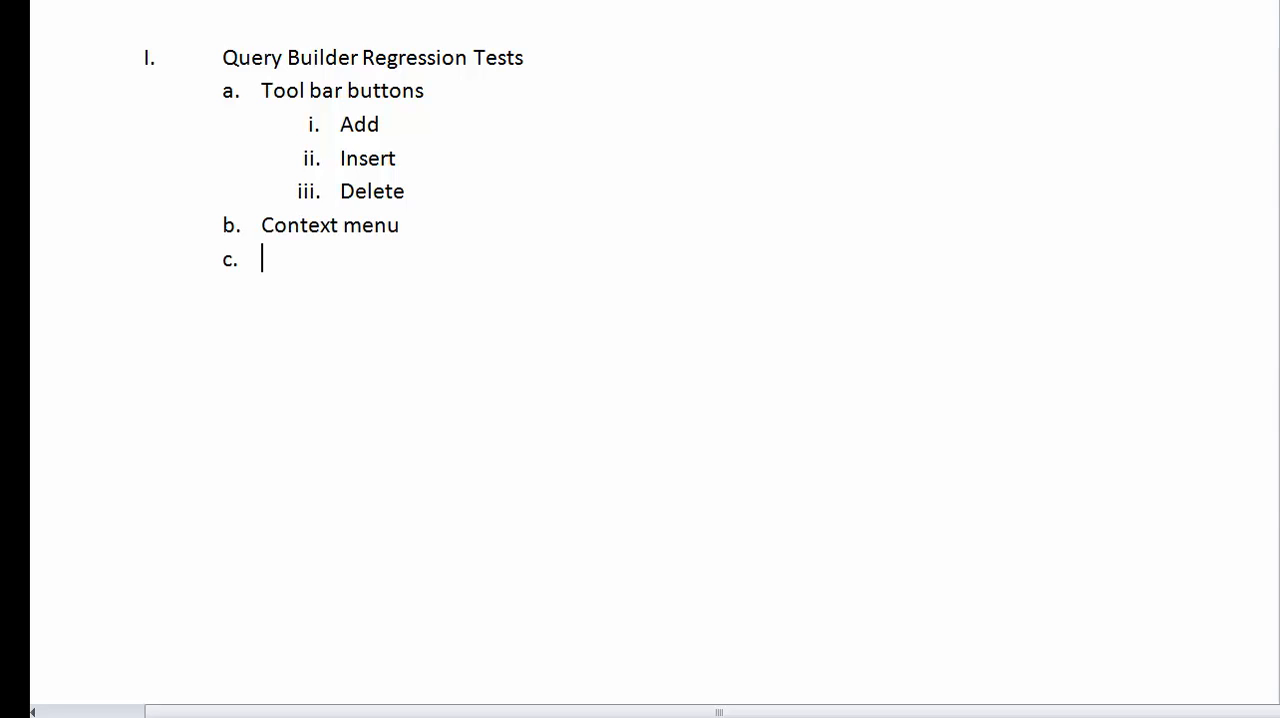
{"action": "key", "text": "Tab"}
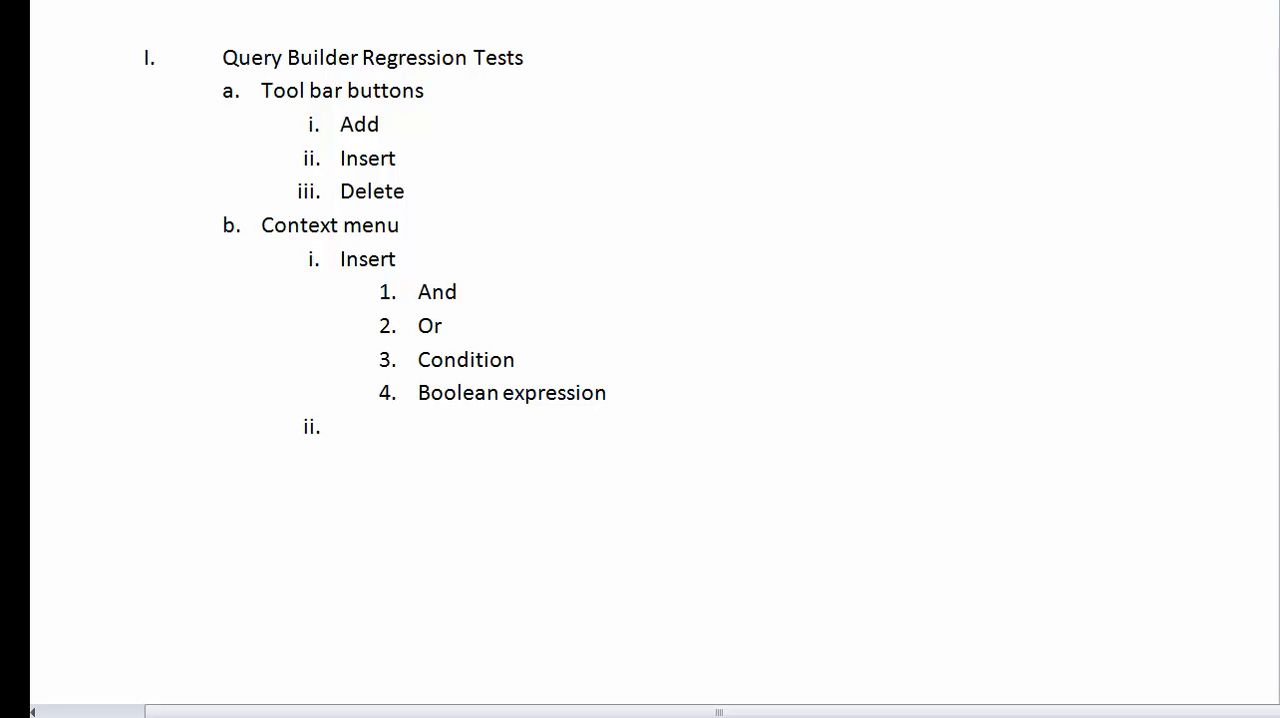
{"action": "type", "text": "Delete"}
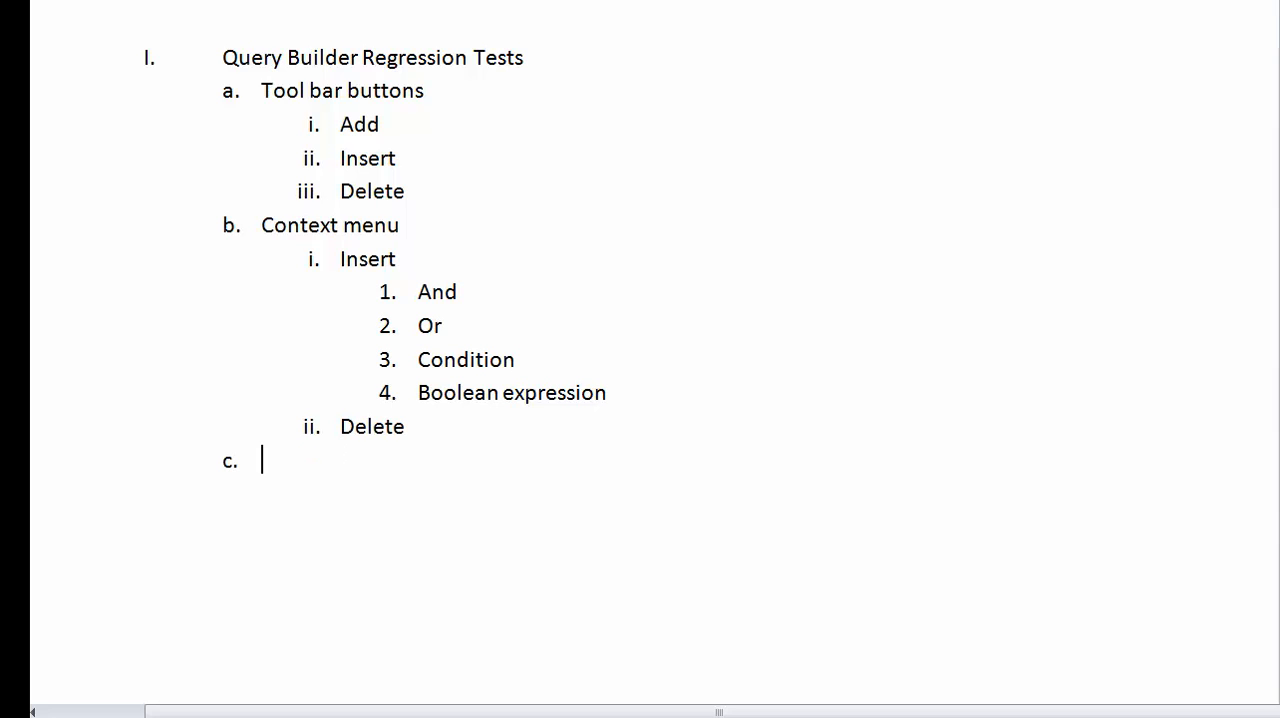
- Add 'Logical operator' with nested Select 'And' and Select 'Or' items
{"action": "type", "text": "Logical operator"}
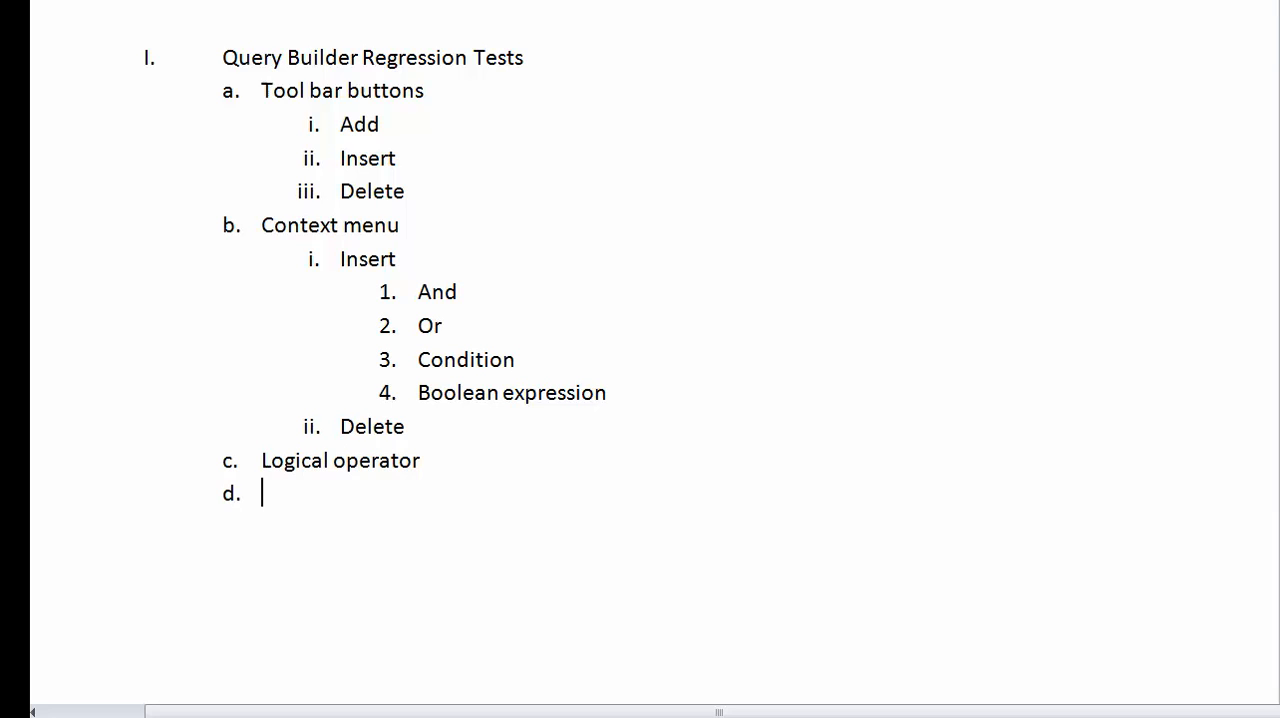
{"action": "key", "text": "Tab"}
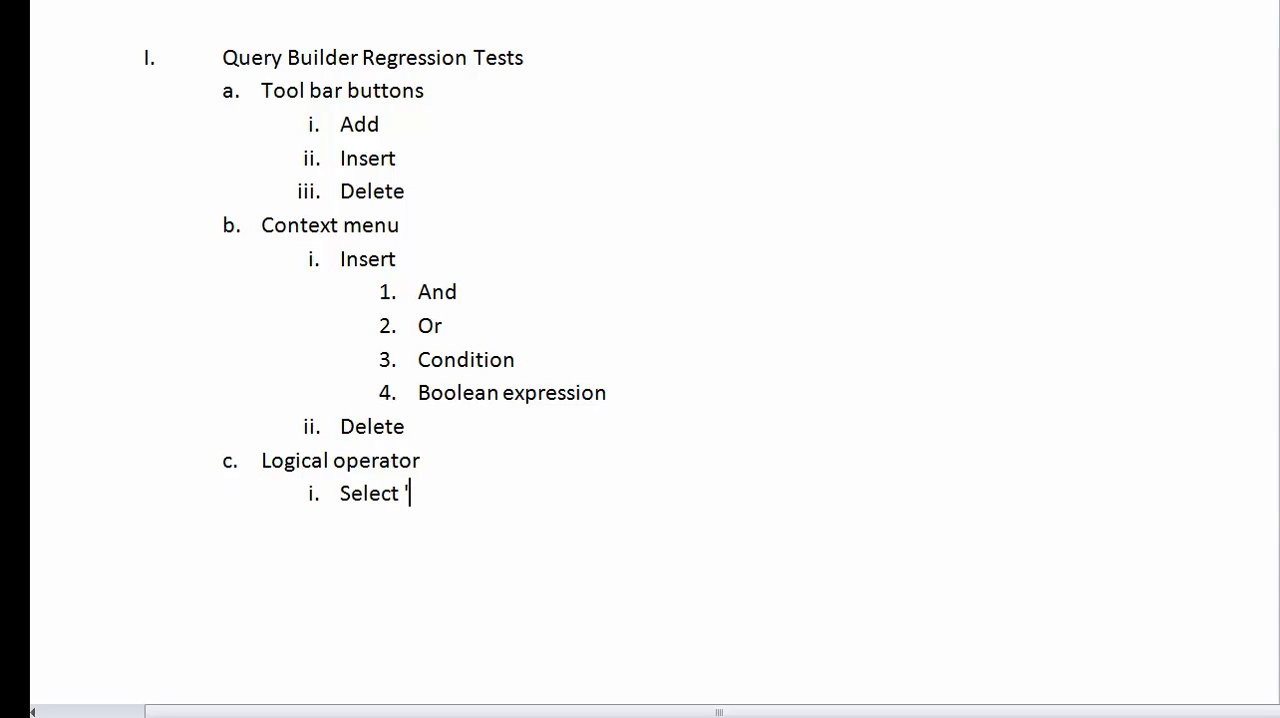
{"action": "type", "text": "And'"}
{"action": "type", "text": "Select ‘"}
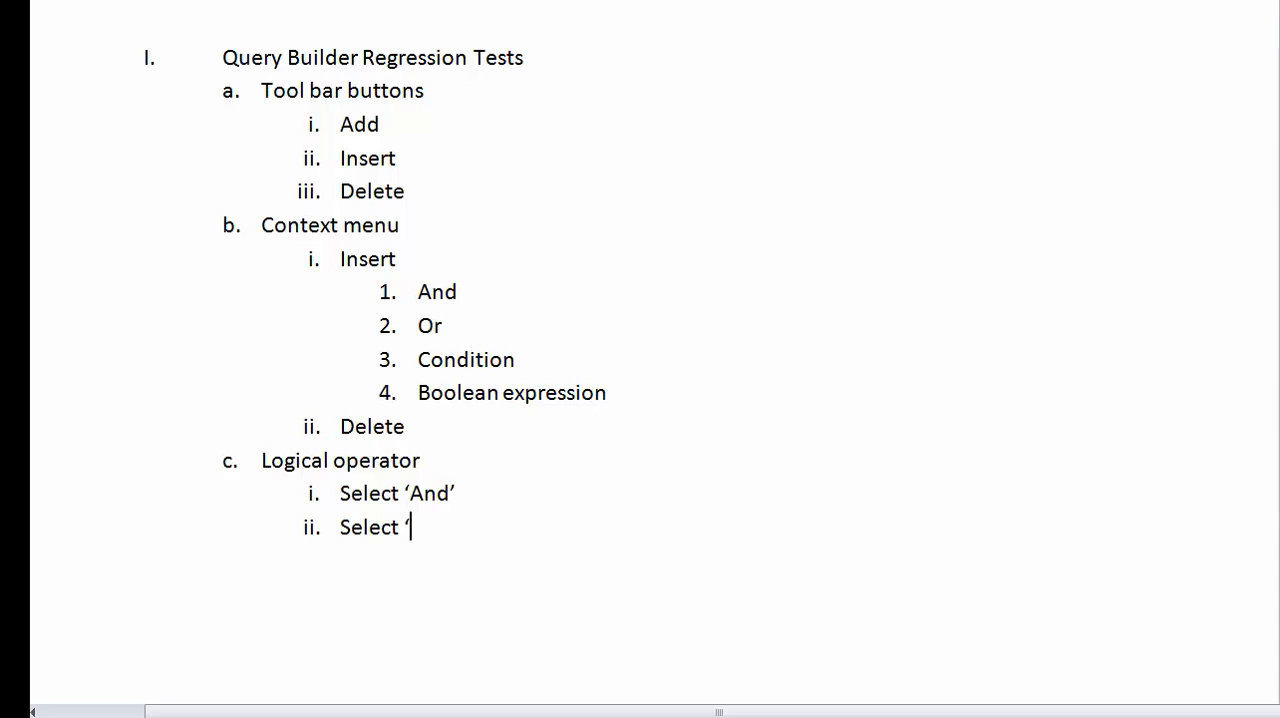
{"action": "type", "text": "Or'"}
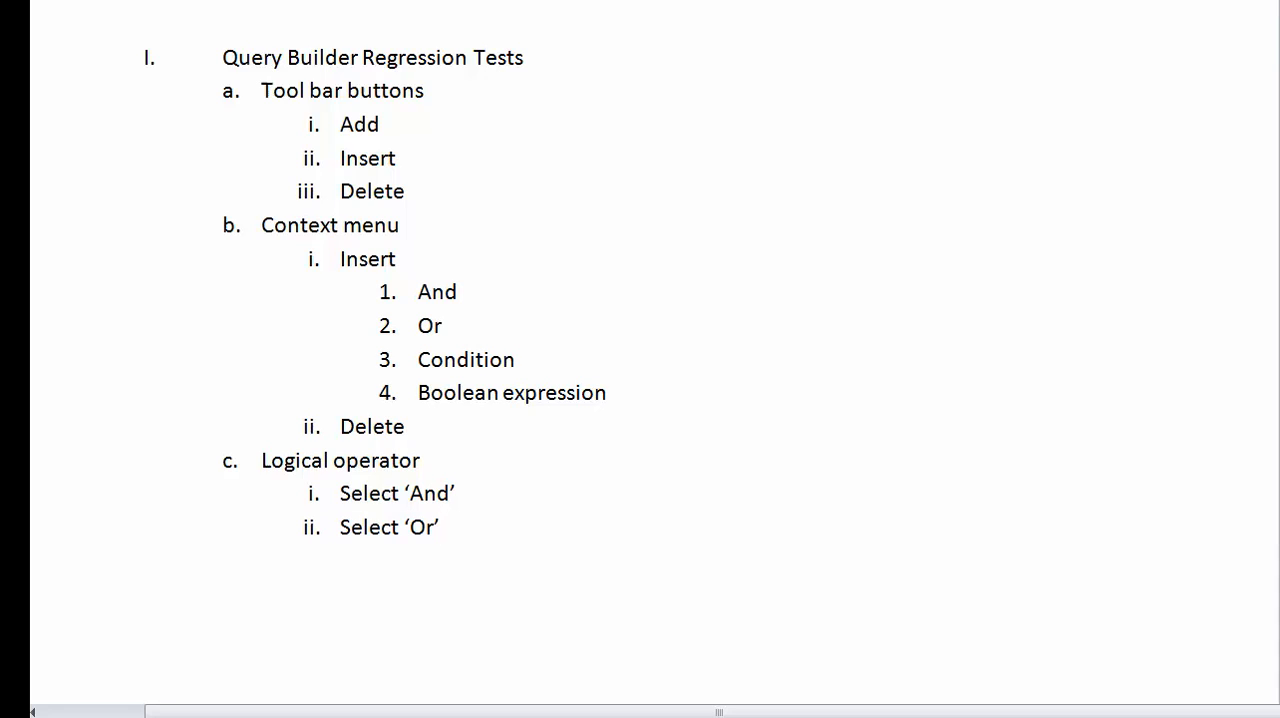
- Add 'Condition' with 'Select attribute' listing first, second, middle, second-to-last and last in the list
{"action": "key", "text": "Return"}
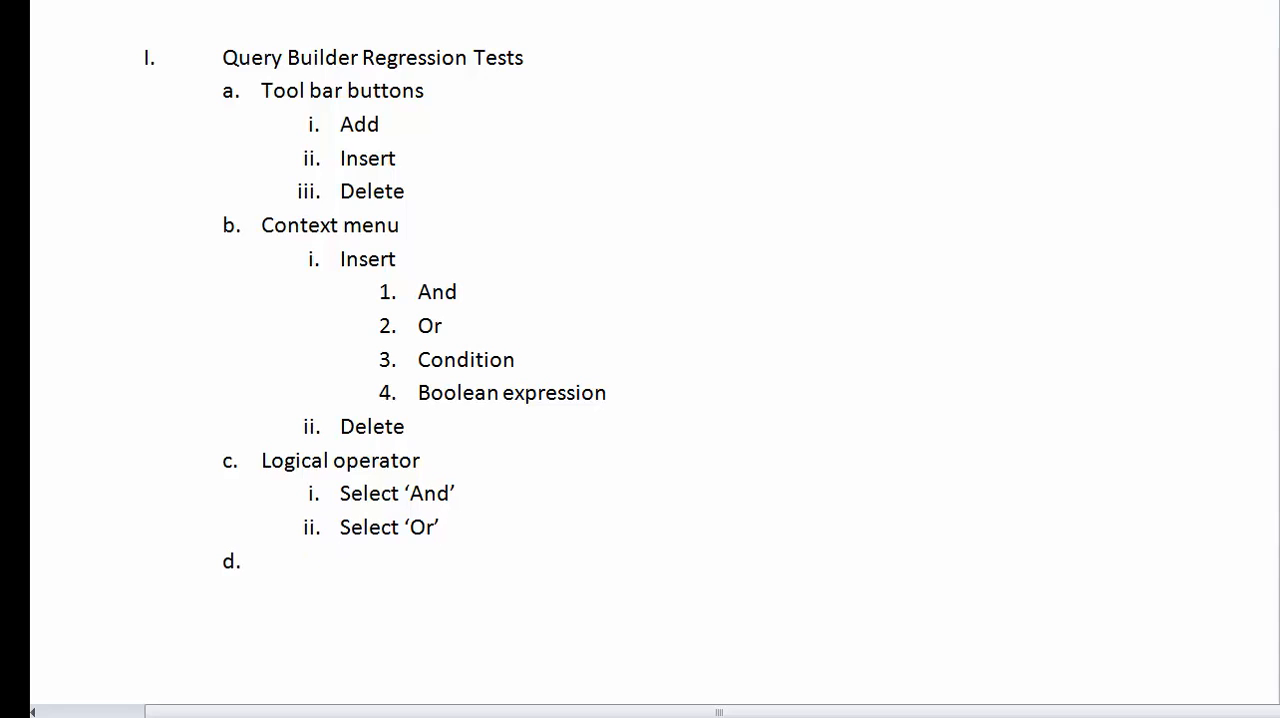
{"action": "type", "text": "Condition"}
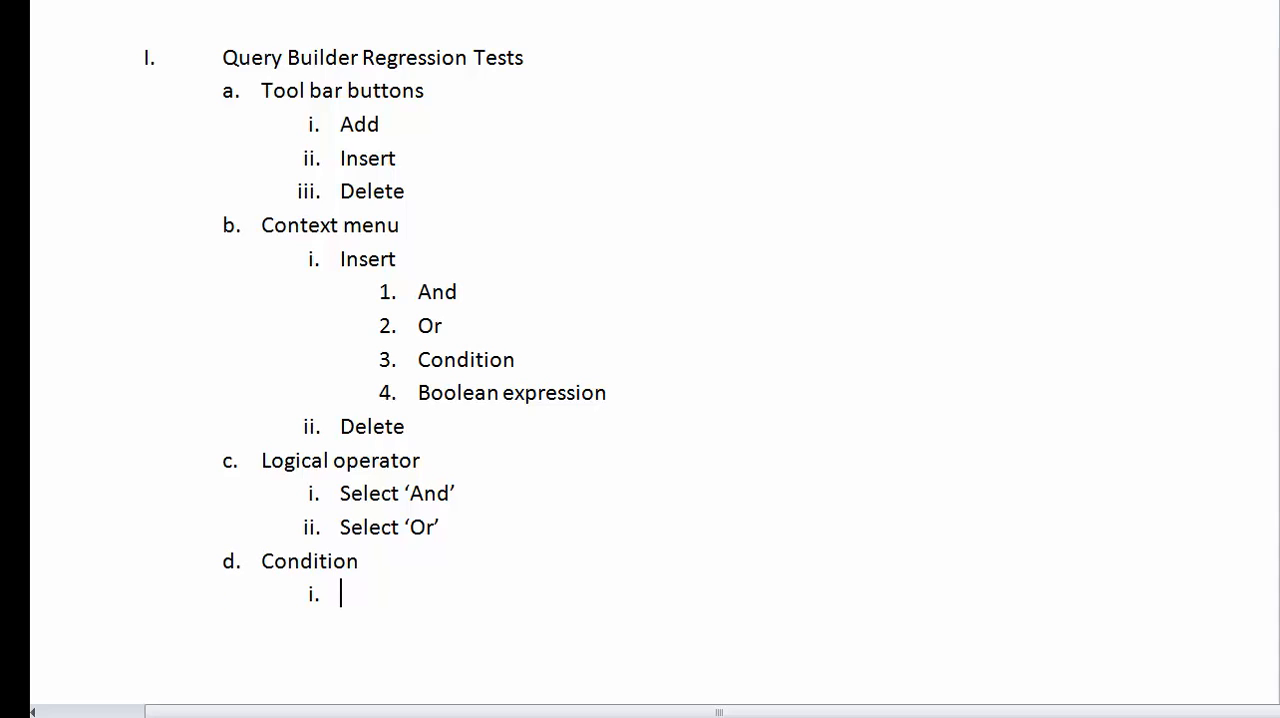
{"action": "type", "text": "Select attribute"}
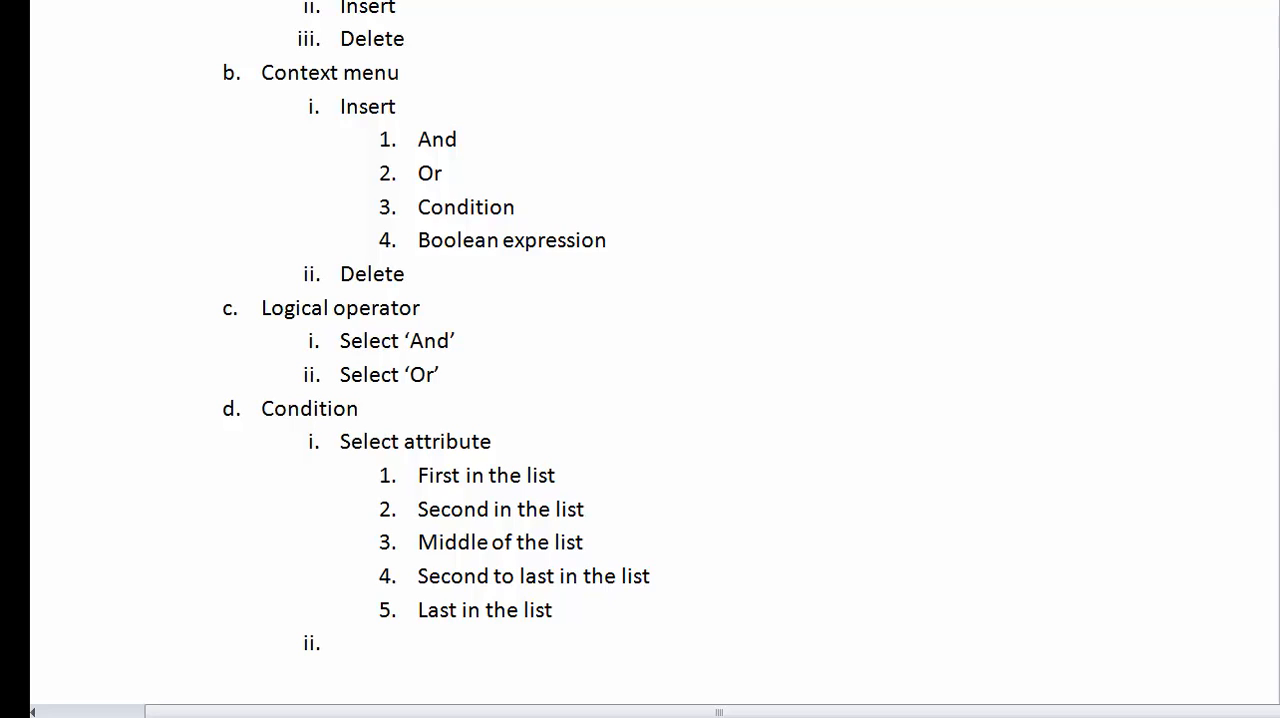
- Add 'Select relational operator' listing =, !=, >, >=, <, <=, Like, Not like, In, Not in, then 'Type checking'
{"action": "type", "text": "Select relational operator"}
{"action": "type", "text": "like"}
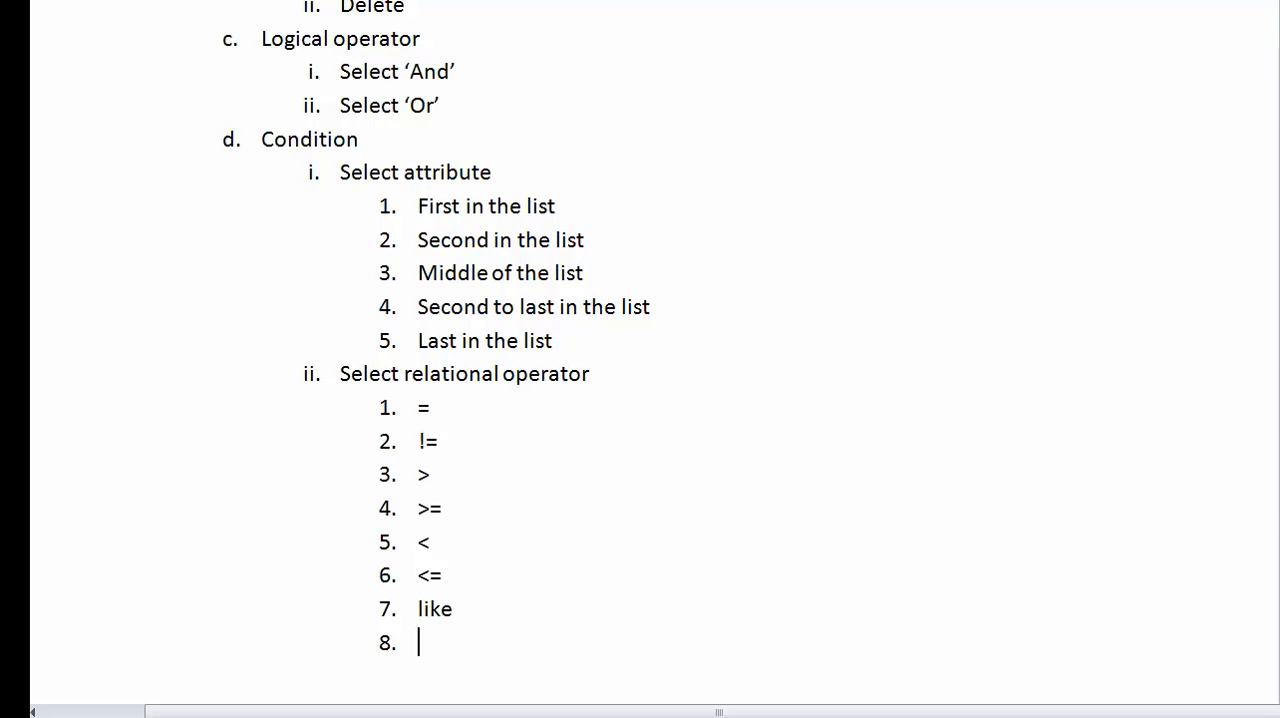
{"action": "type", "text": "not"}
{"action": "type", "text": "in"}
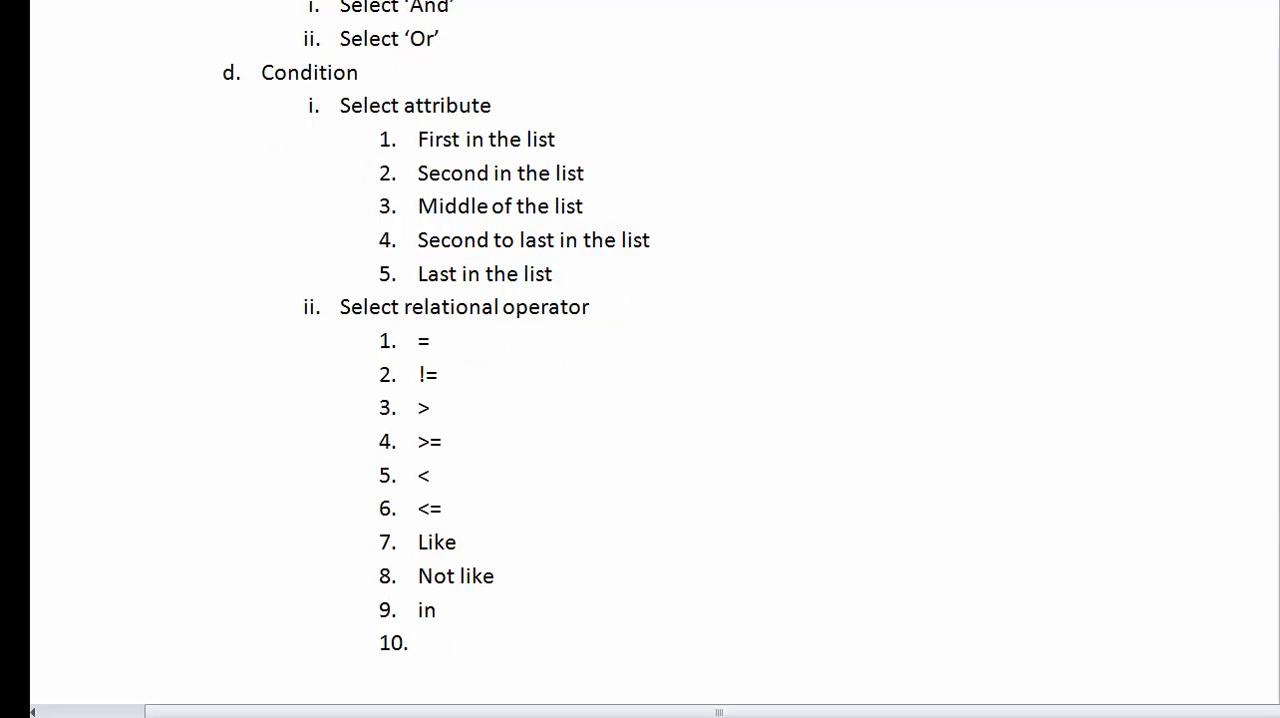
{"action": "type", "text": "Not in"}
{"action": "type", "text": "Type checking"}
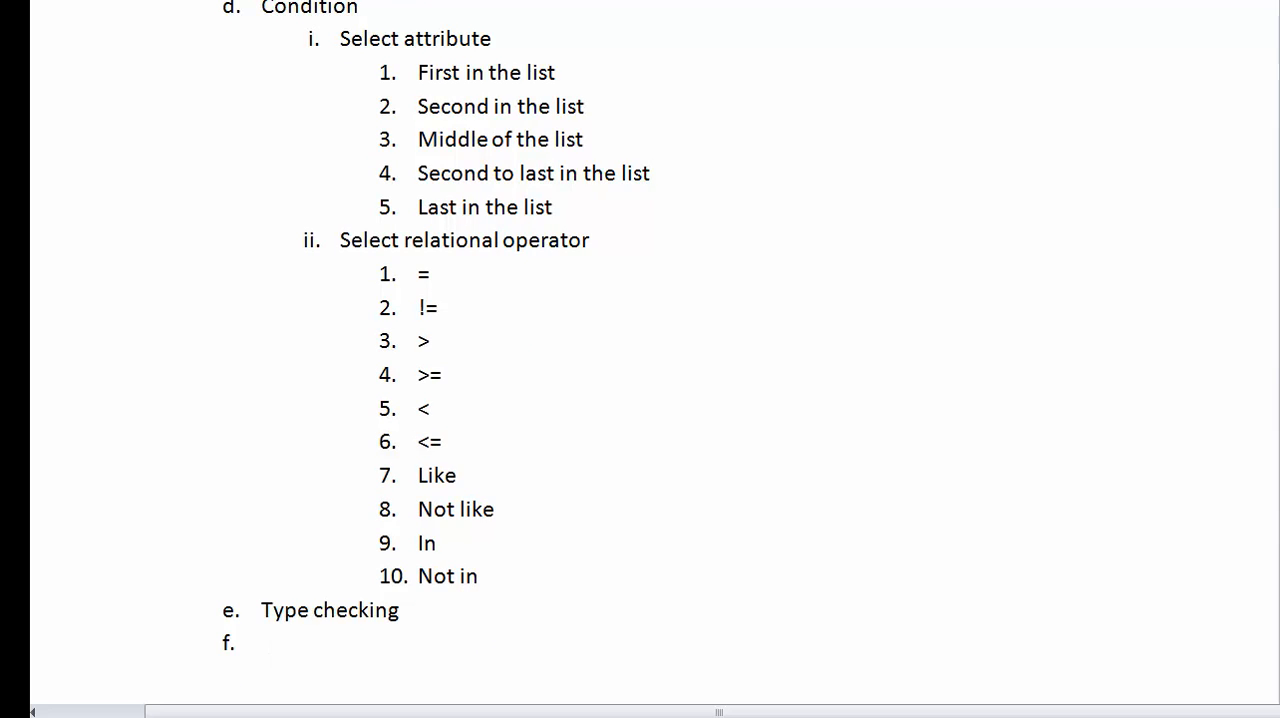
- List Boolean, Integer, Real and String under Type checking and remove the empty extra item
{"action": "scroll", "scroll_direction": "down", "scroll_amount": 3}
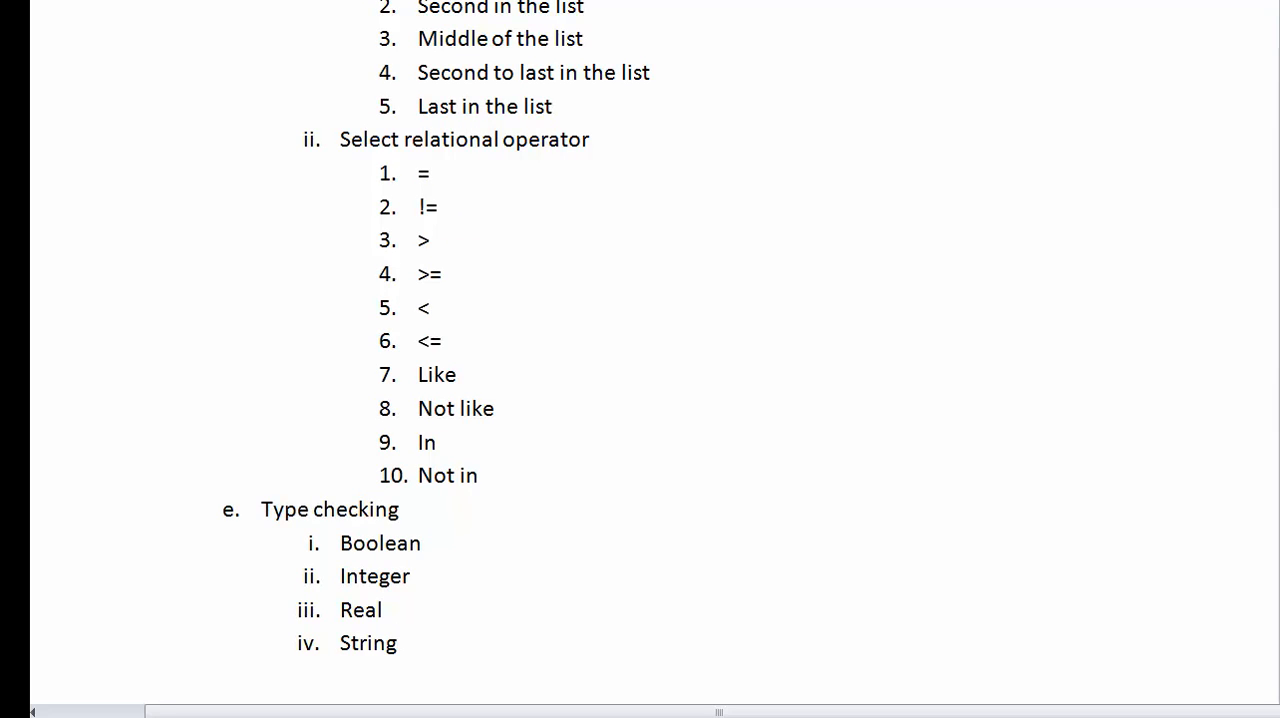
{"action": "left_click", "coordinate": [398, 642]}
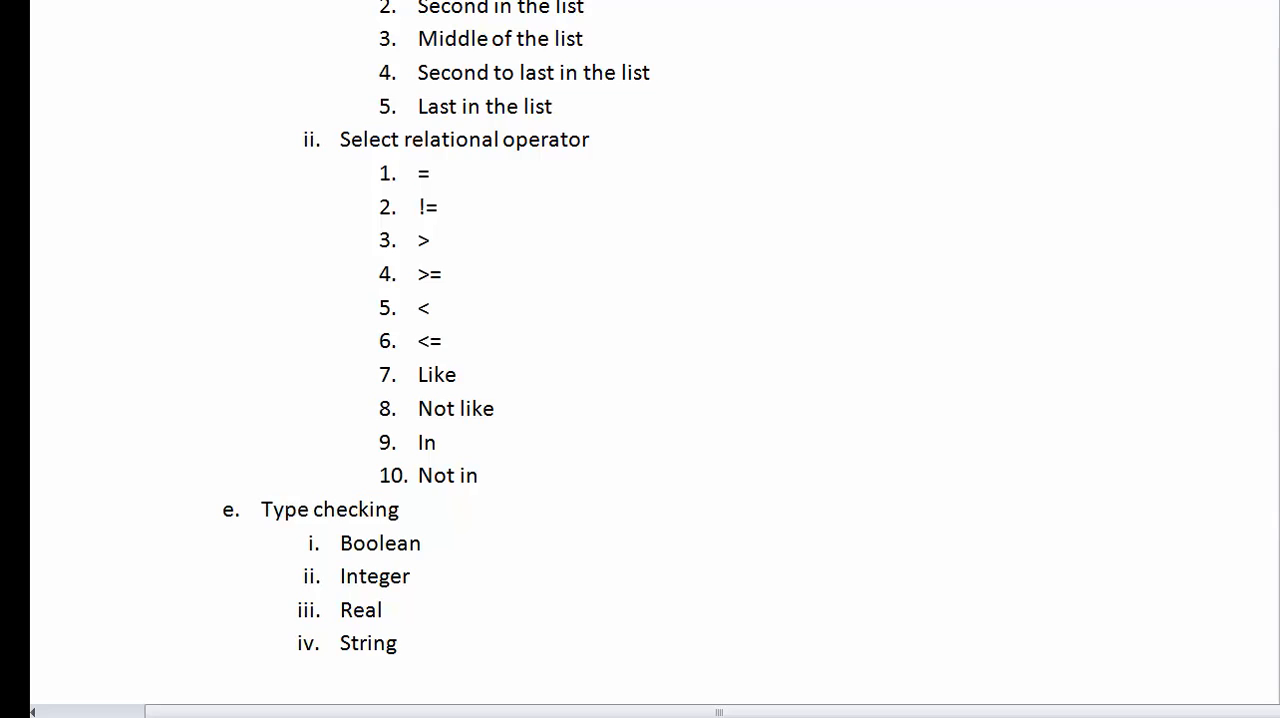
{"action": "left_click", "coordinate": [398, 644]}
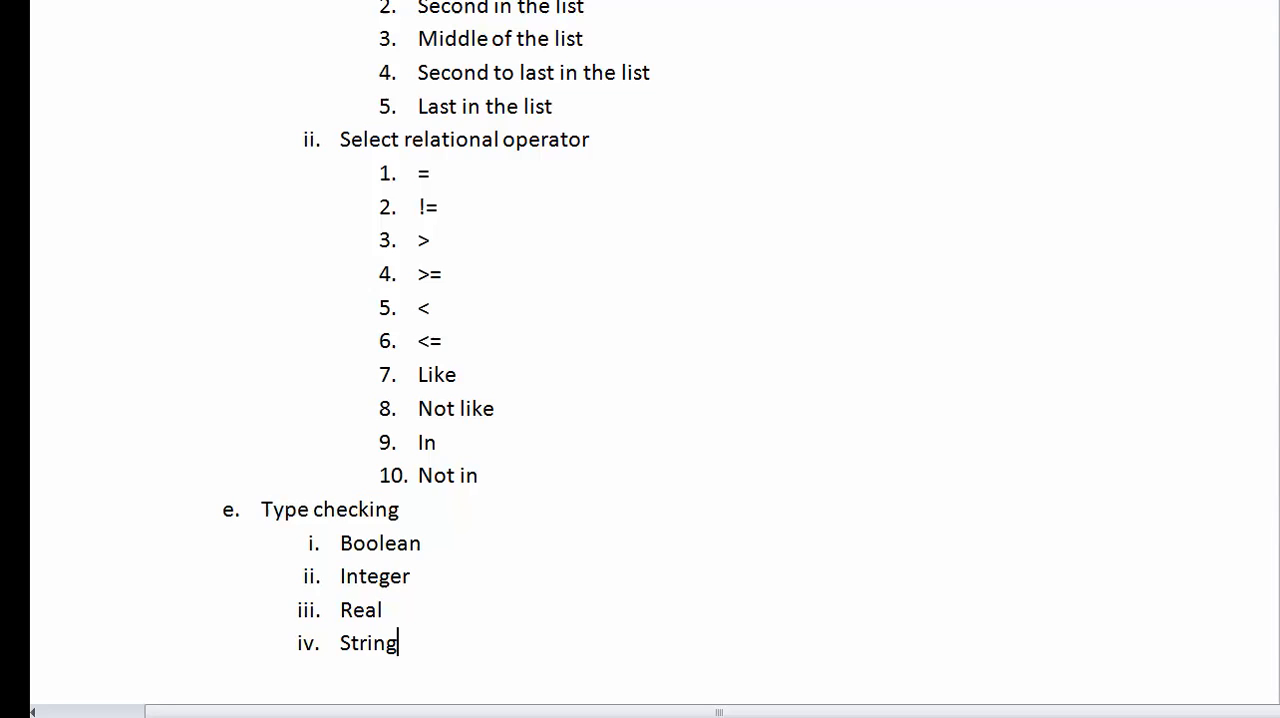